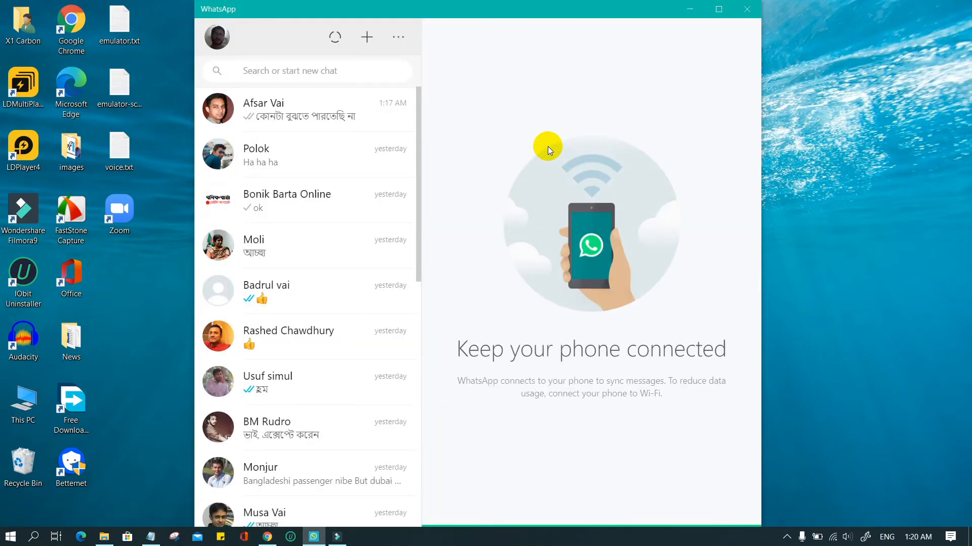
Browse the chat list and more-options menu in WhatsApp Desktop, then close the app.
scroll("down", 3)
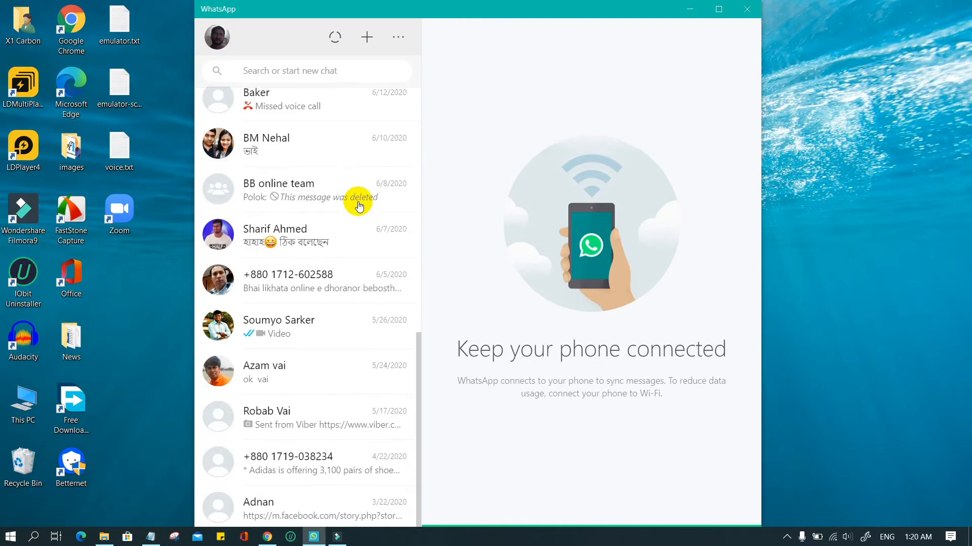
left_click(397, 37)
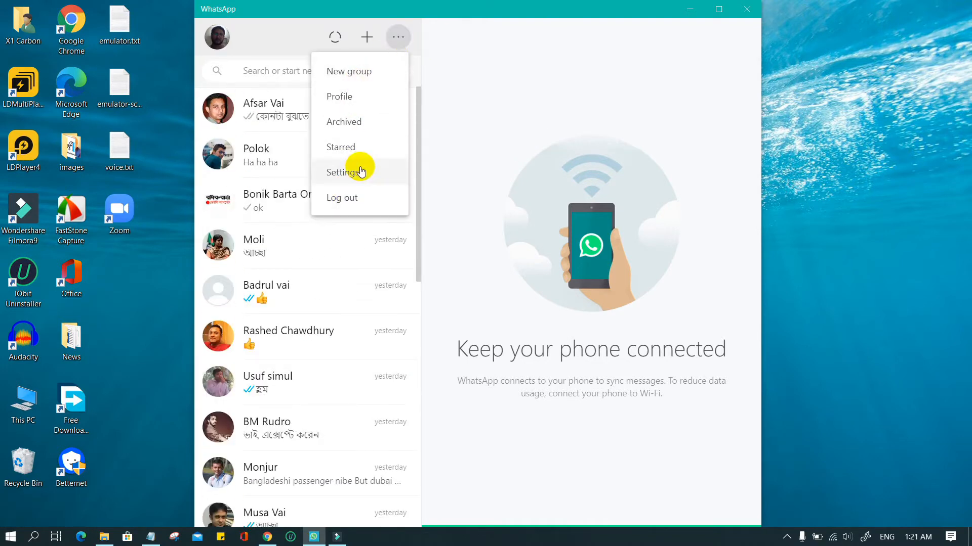
left_click(344, 171)
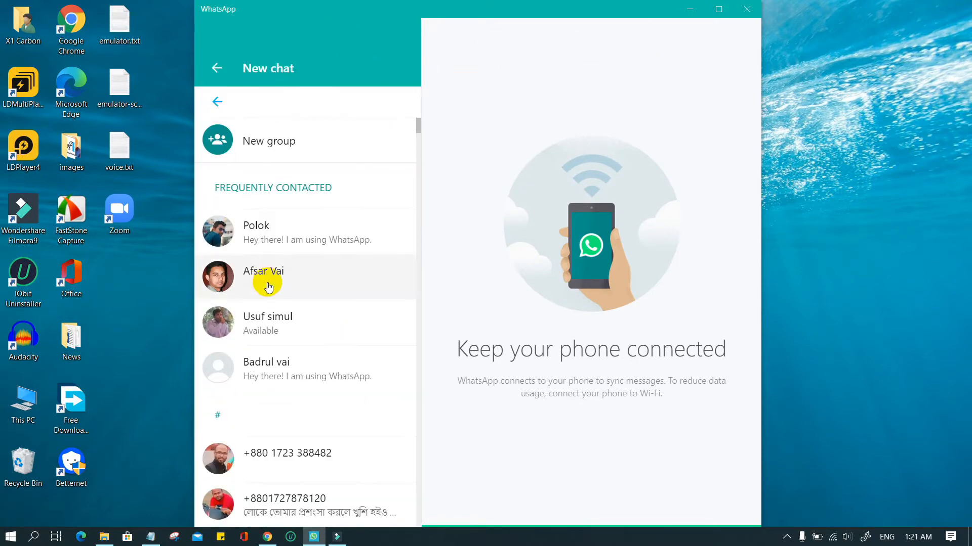
left_click(746, 9)
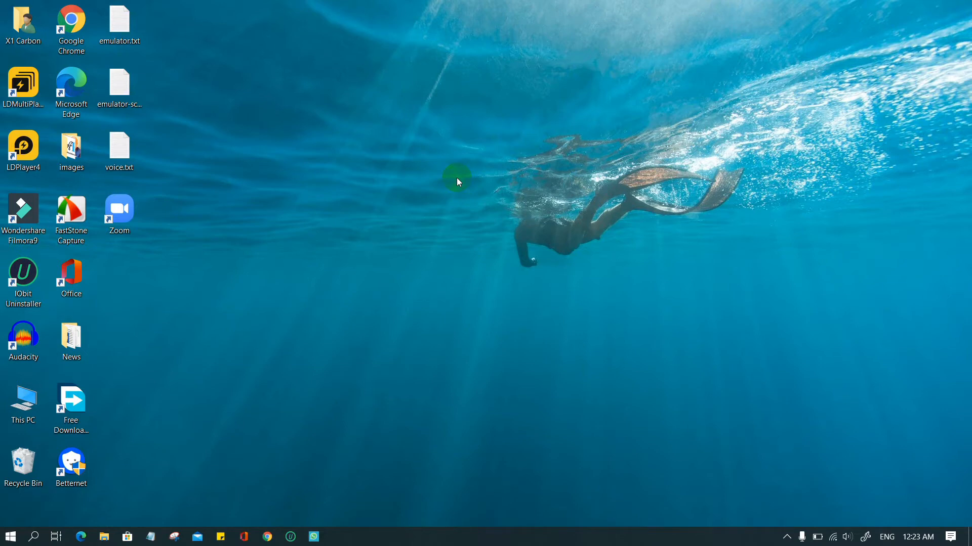
Launch Google Chrome from the taskbar.
right_click(458, 182)
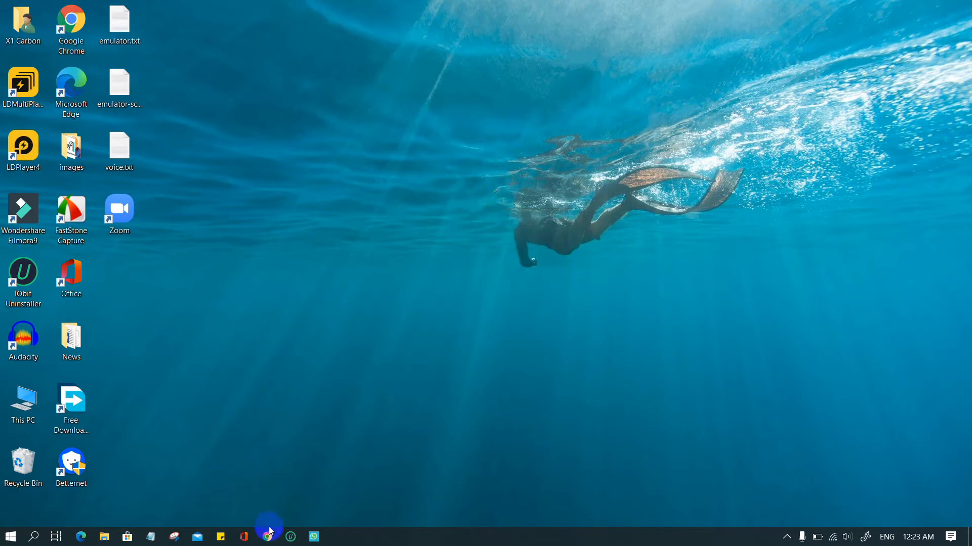
left_click(267, 536)
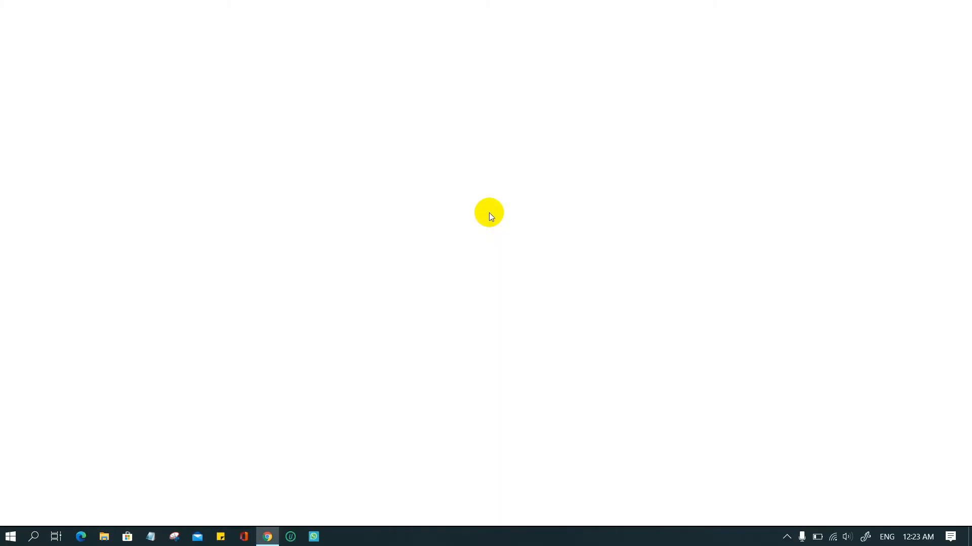
Search Google for 'whatsapp' and open the WhatsApp Web result with its sign-in QR code.
left_click(266, 537)
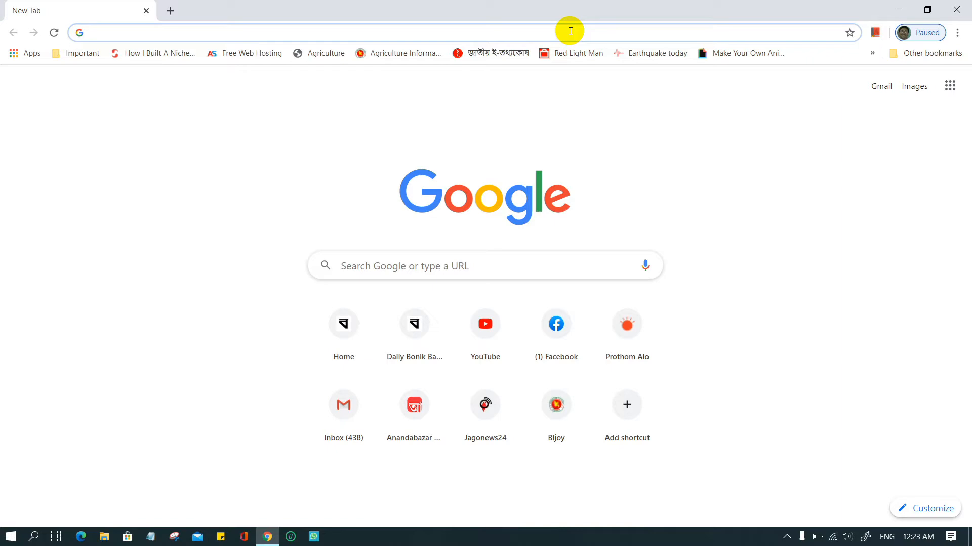
type("যবৃটা")
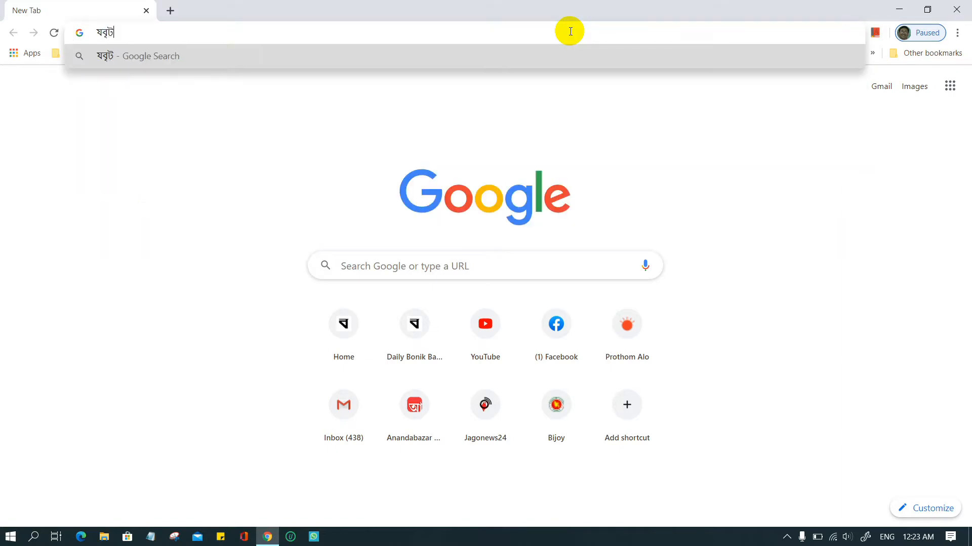
type("worldnews.net")
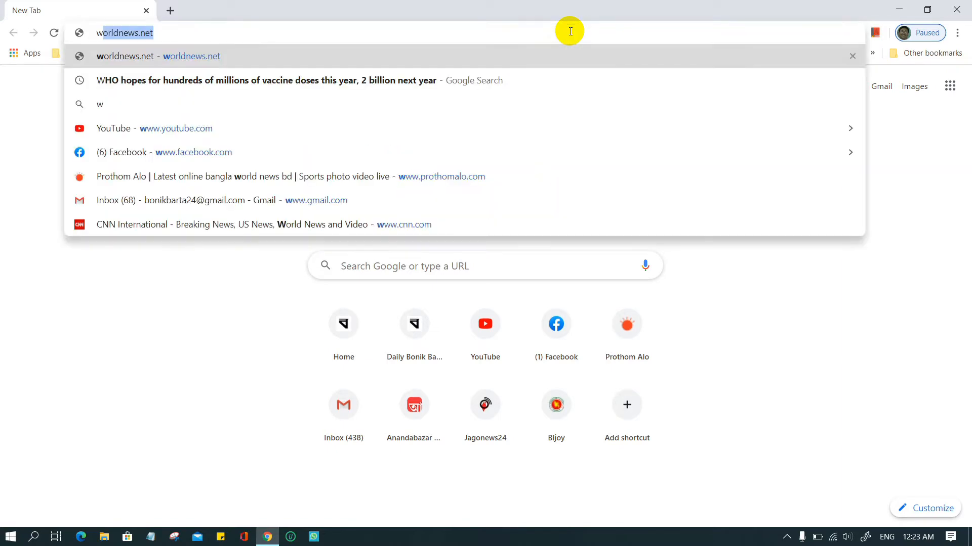
type("whatsapp")
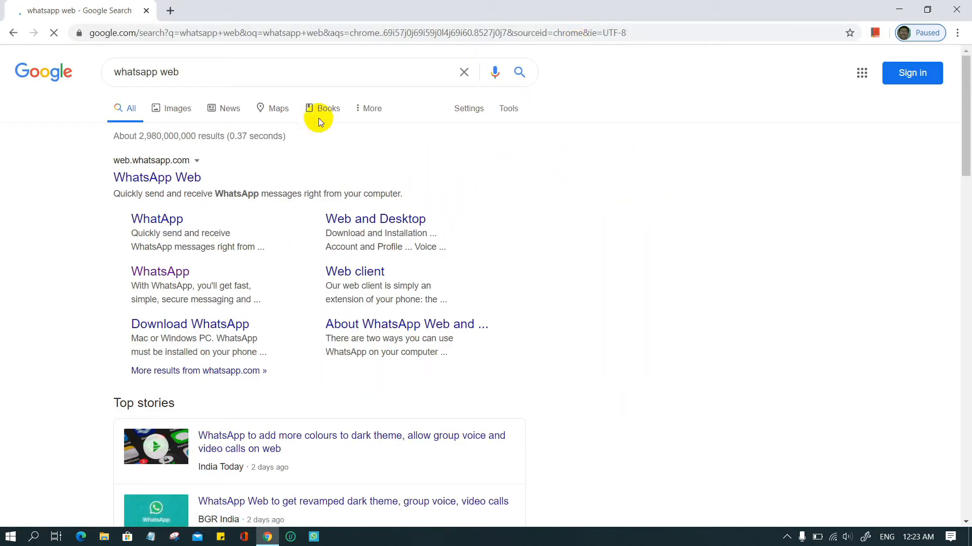
left_click(157, 177)
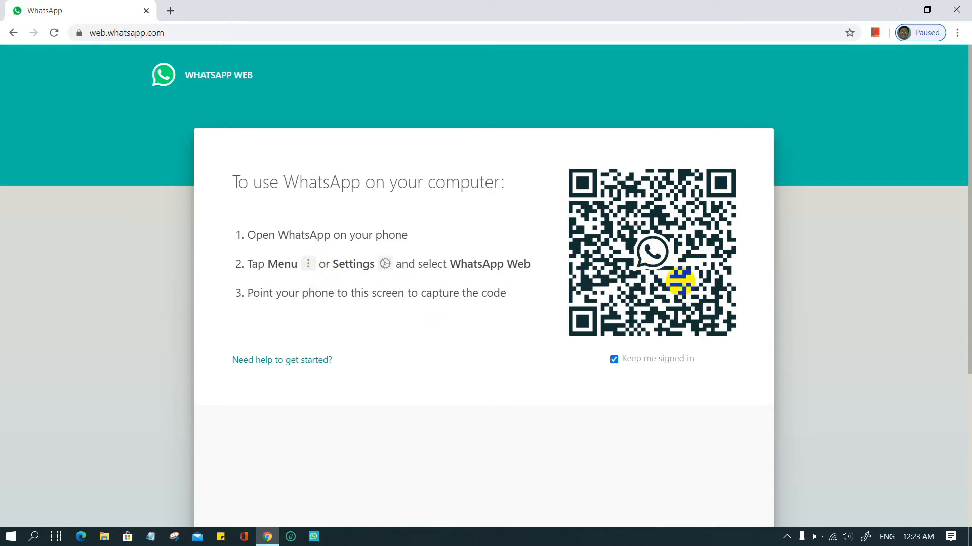
On the phone, open WhatsApp's options and choose WhatsApp Web to scan the QR code.
scroll("down", 3)
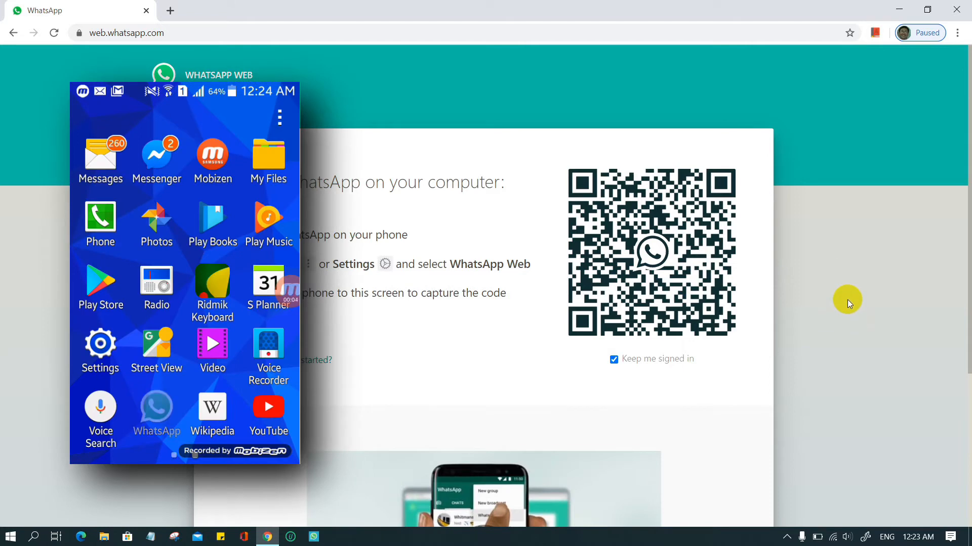
left_click(156, 412)
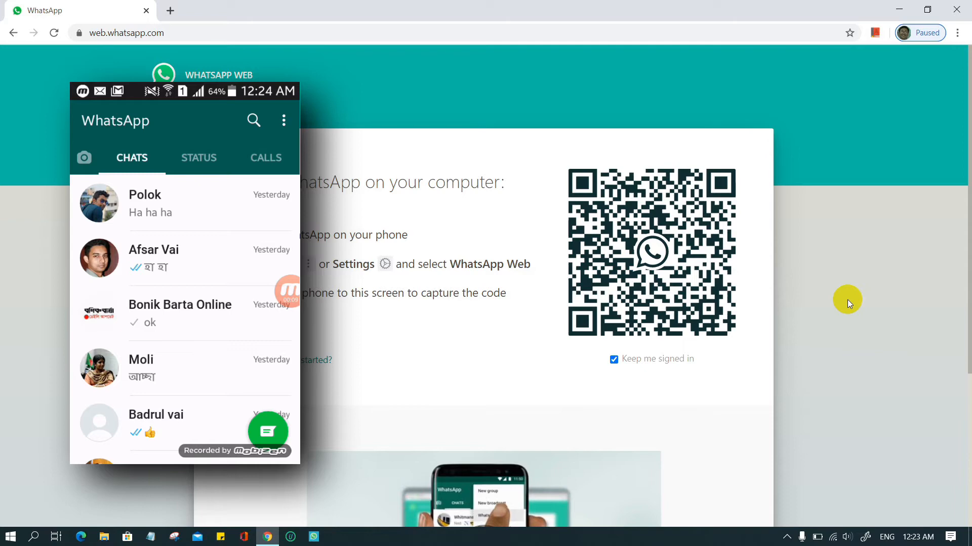
left_click(283, 120)
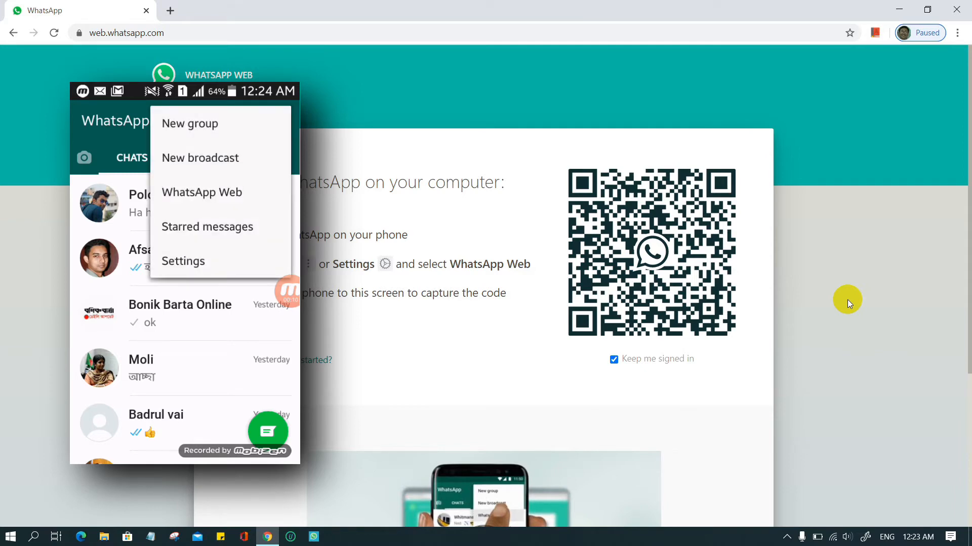
left_click(201, 193)
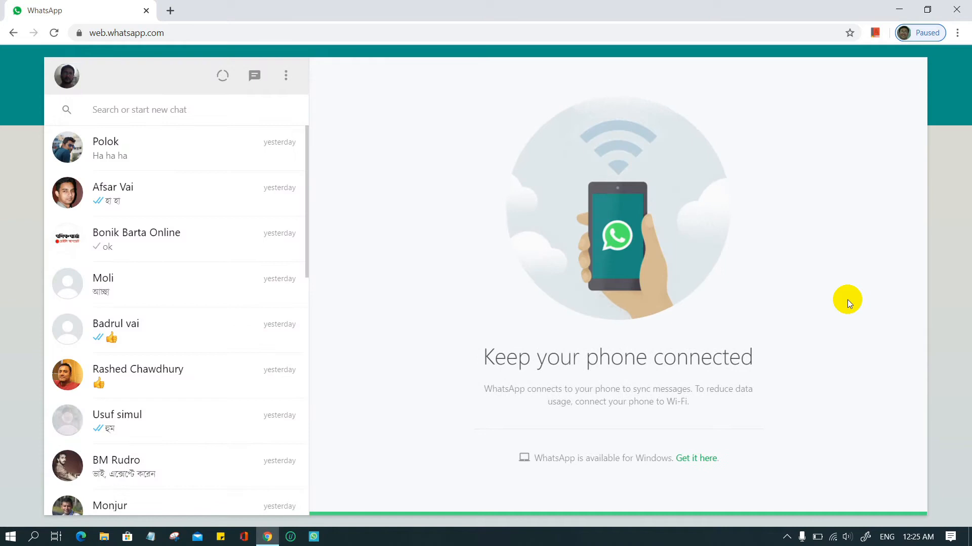
mouse_move(316, 64)
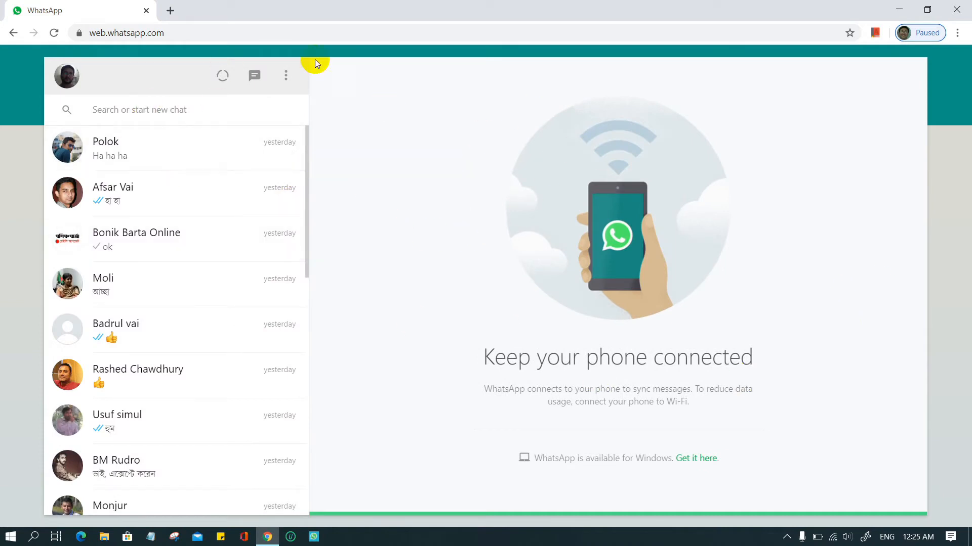
mouse_move(399, 144)
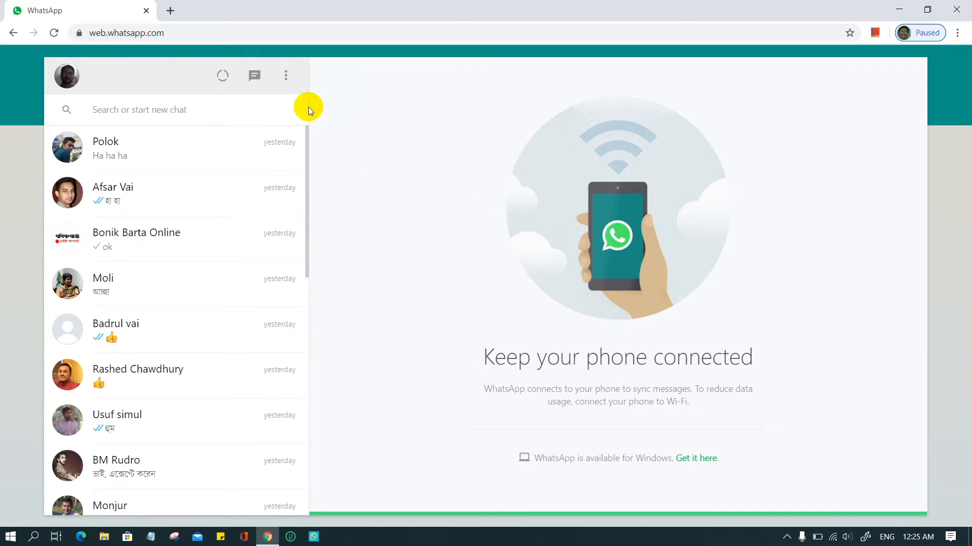
Check the more-options menu in the signed-in WhatsApp Web, then put Chrome away.
left_click(286, 76)
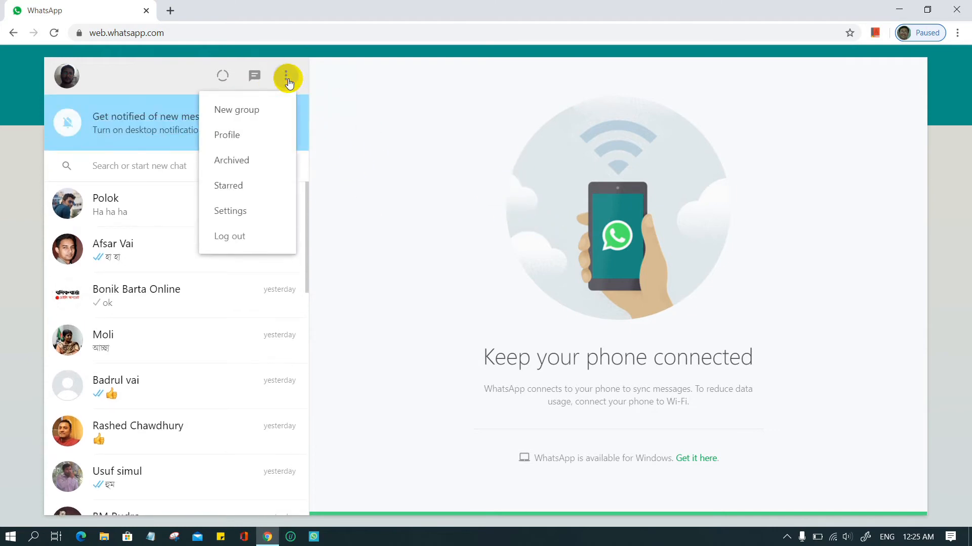
left_click(742, 55)
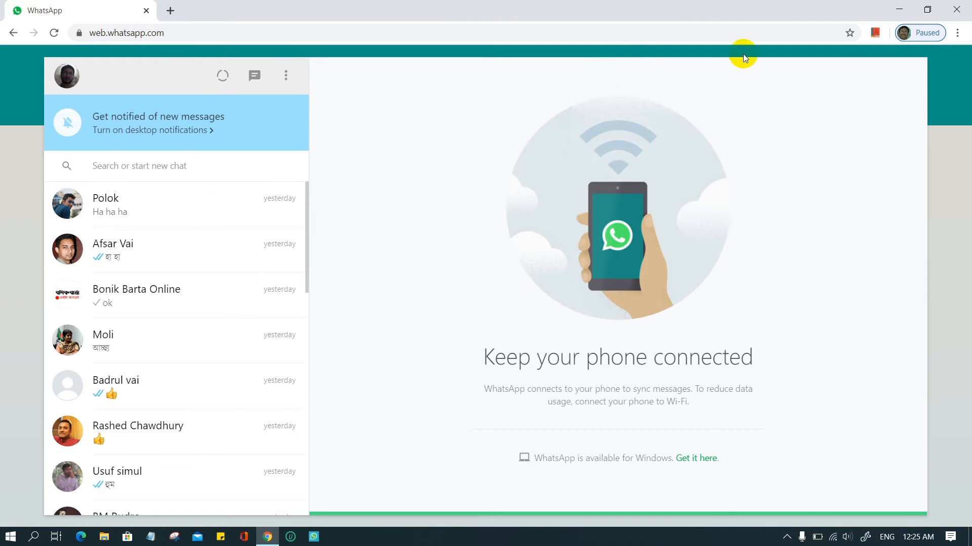
left_click(286, 76)
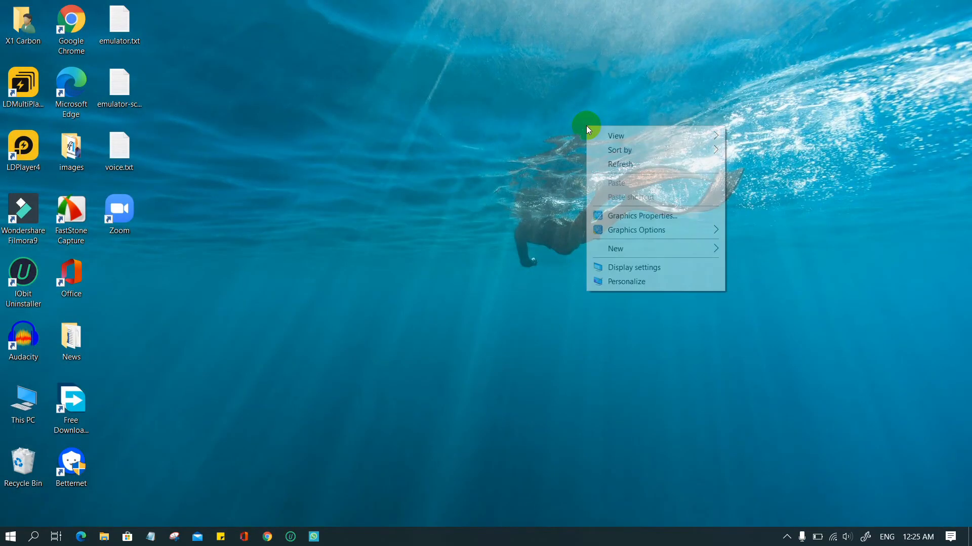
Dismiss the desktop menu and open Microsoft Store from the taskbar.
left_click(154, 495)
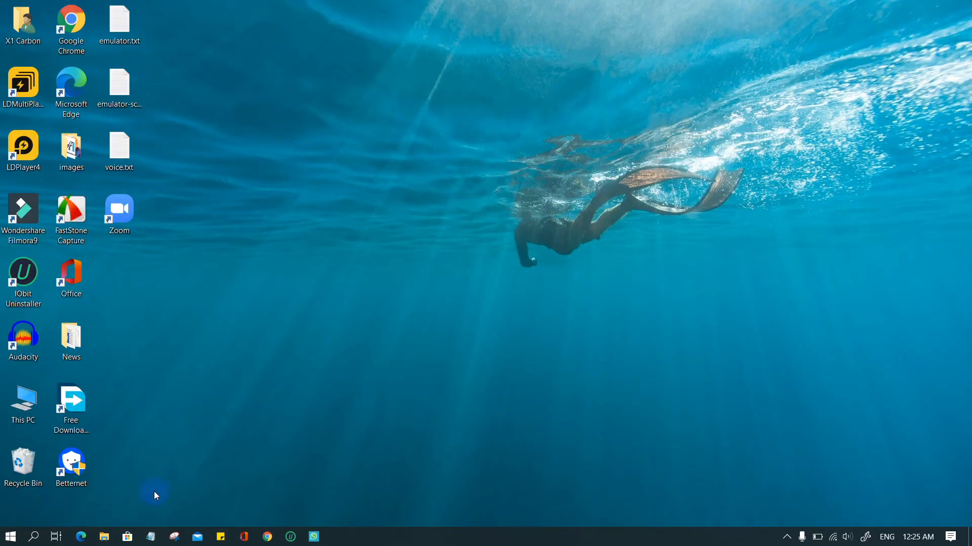
left_click(128, 536)
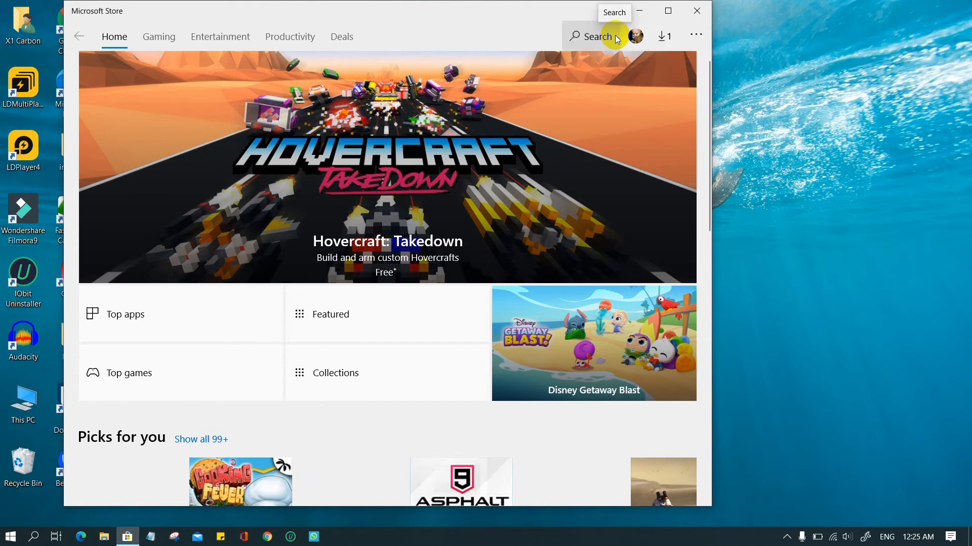
Search the Store for 'whats' and open the WhatsApp Desktop product page.
left_click(597, 36)
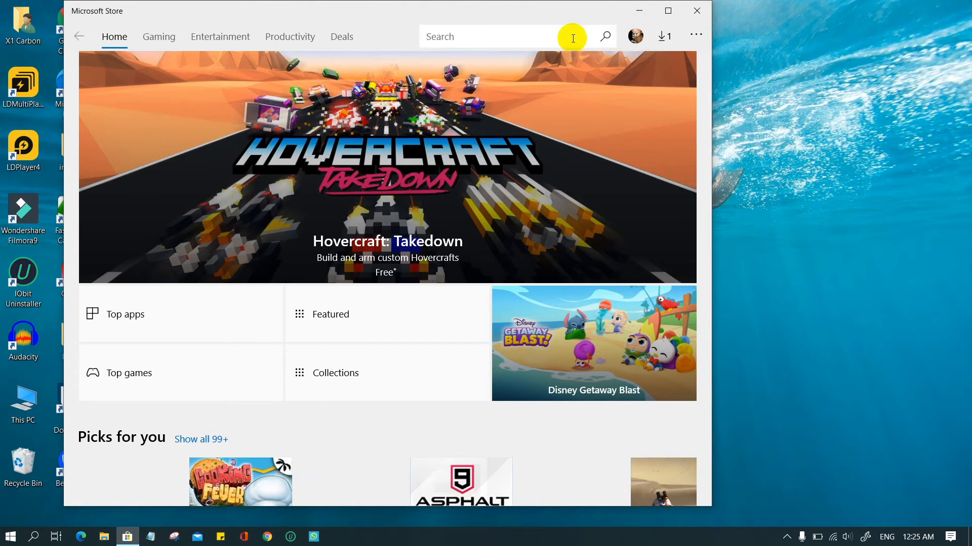
type("whatsapp")
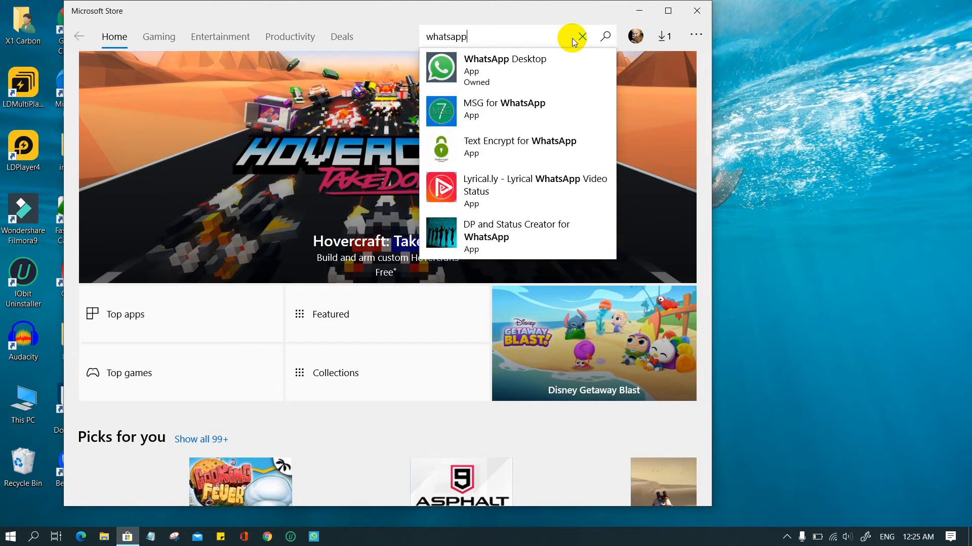
left_click(581, 36)
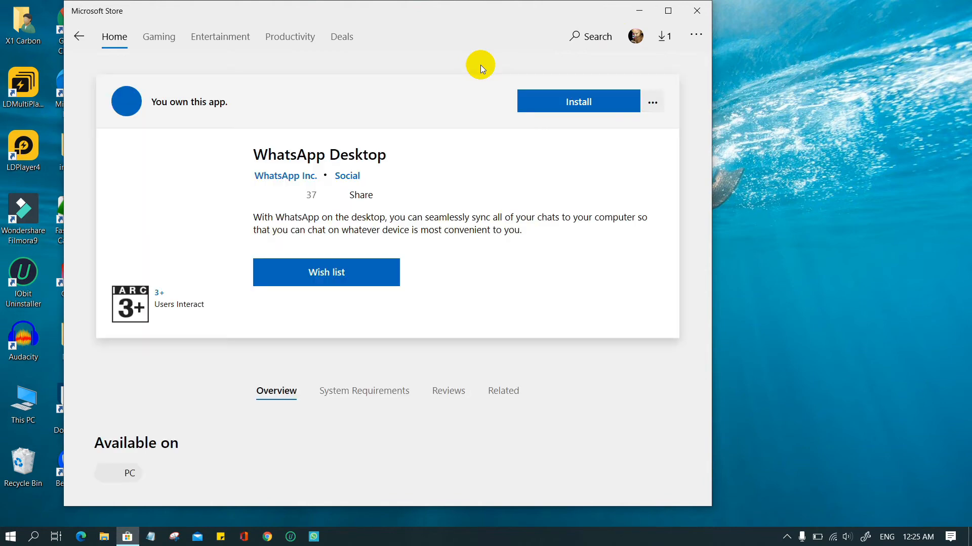
Install WhatsApp Desktop, close the Store, and launch the newly installed app.
left_click(578, 101)
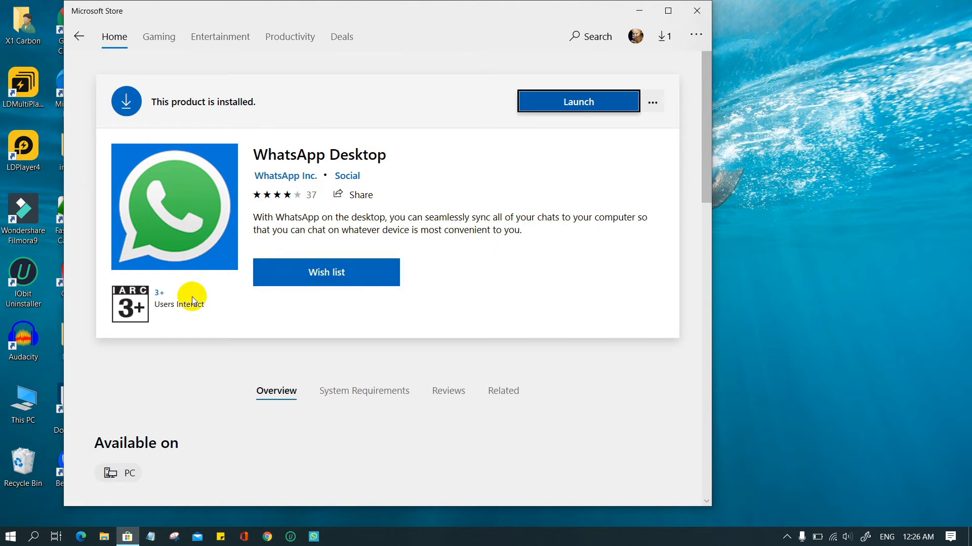
mouse_move(617, 5)
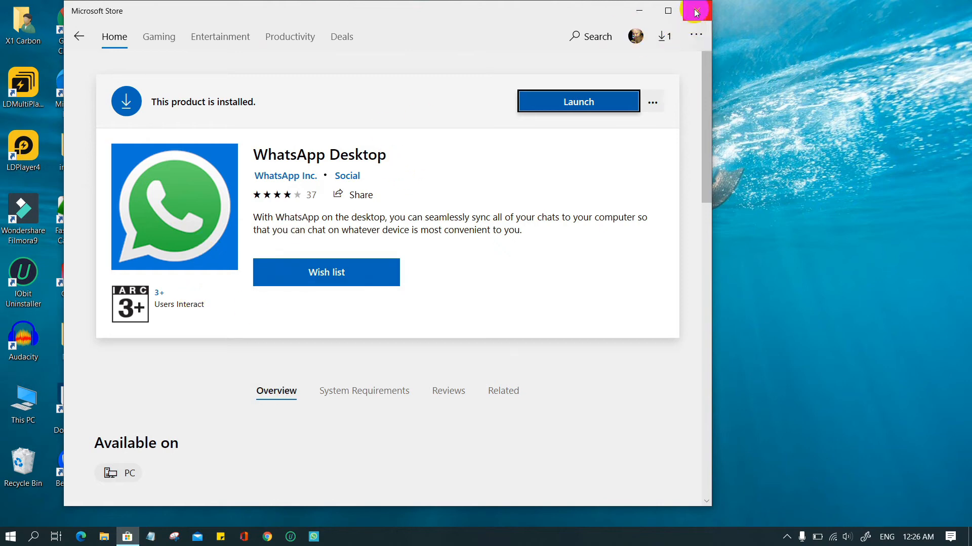
left_click(695, 10)
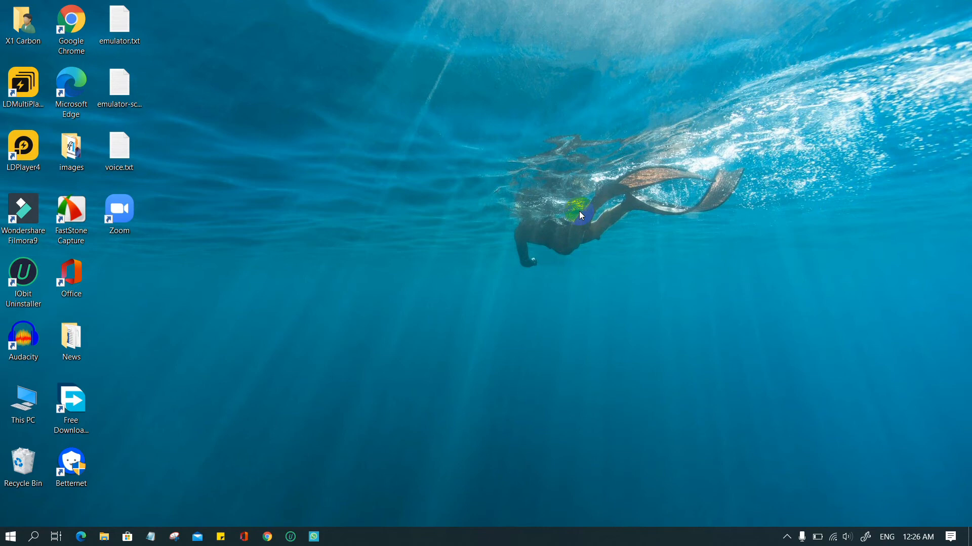
left_click(313, 537)
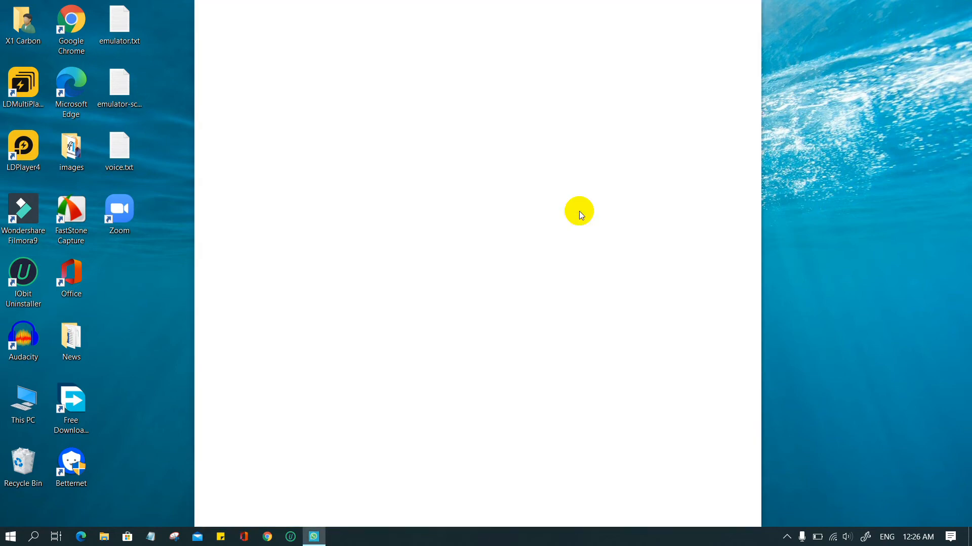